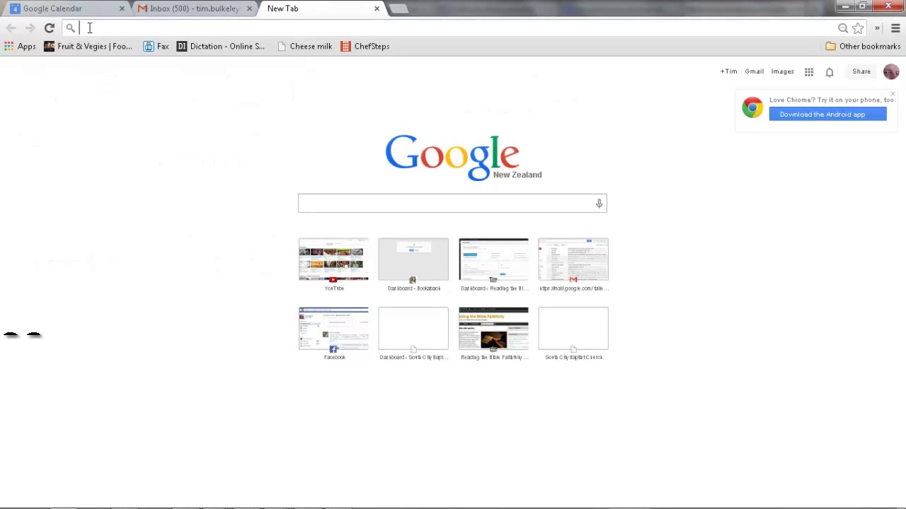
Go to books.google.com in a new Chrome tab.
type("books.google.com")
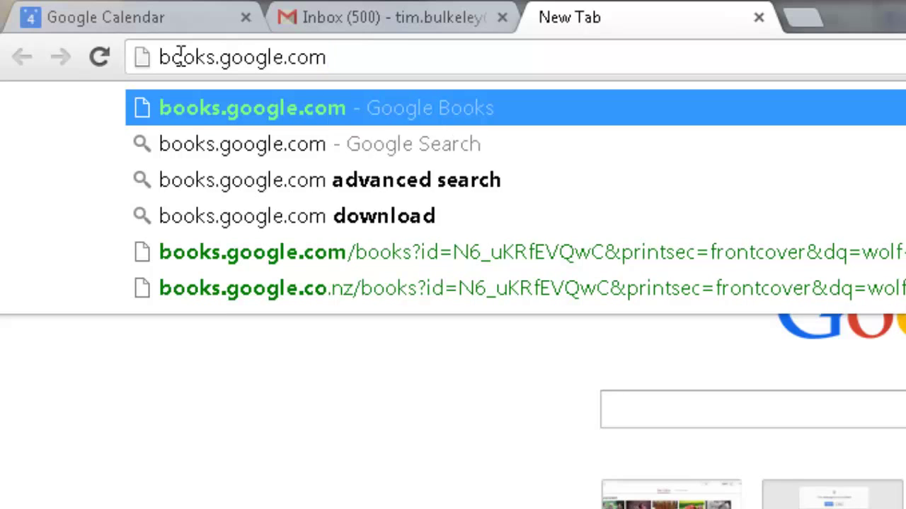
key("Backspace")
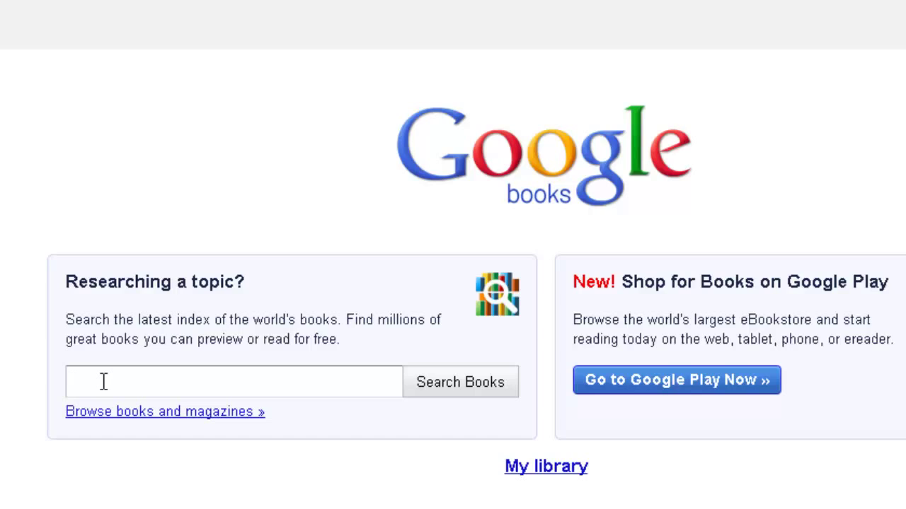
Search Google Books for 'commentary jeremiah'.
type("c")
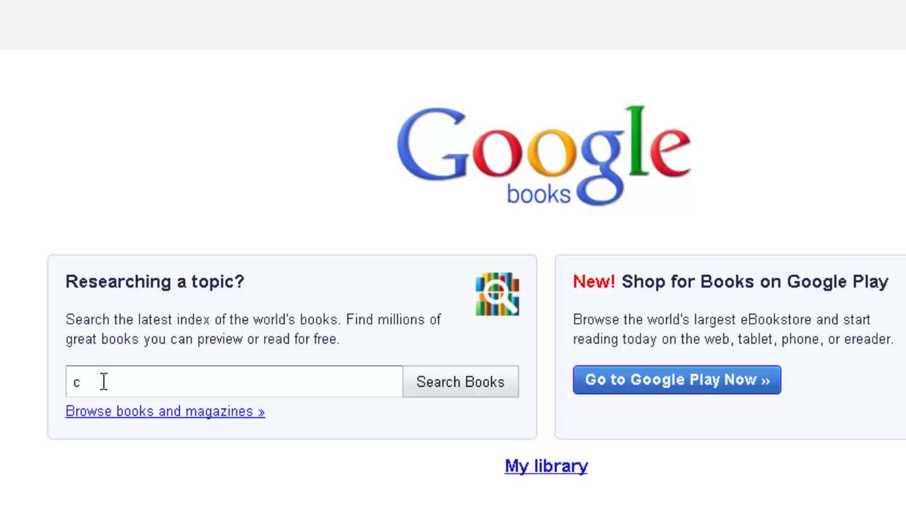
type("ommentary jeremiah")
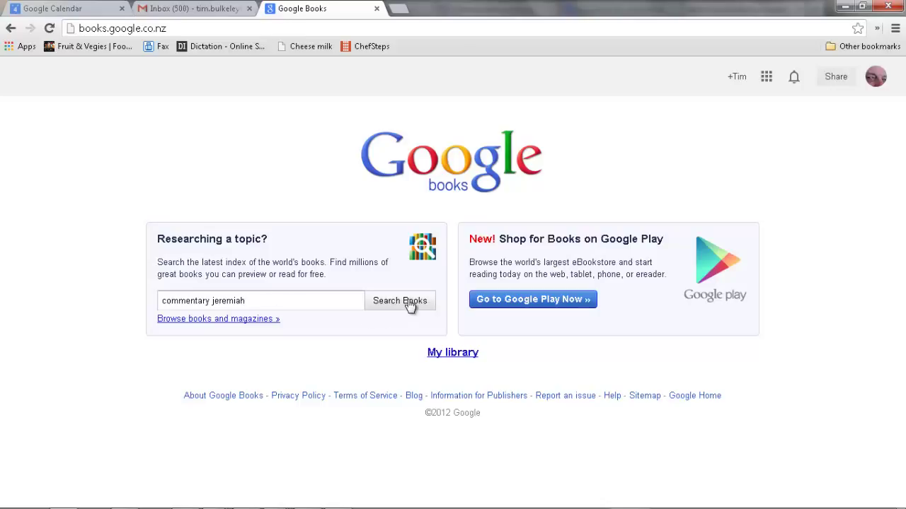
left_click(399, 300)
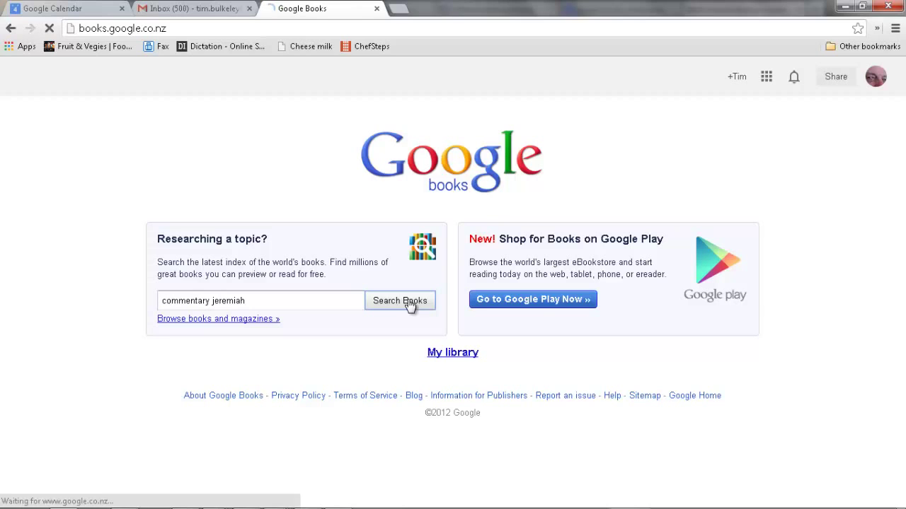
left_click(400, 300)
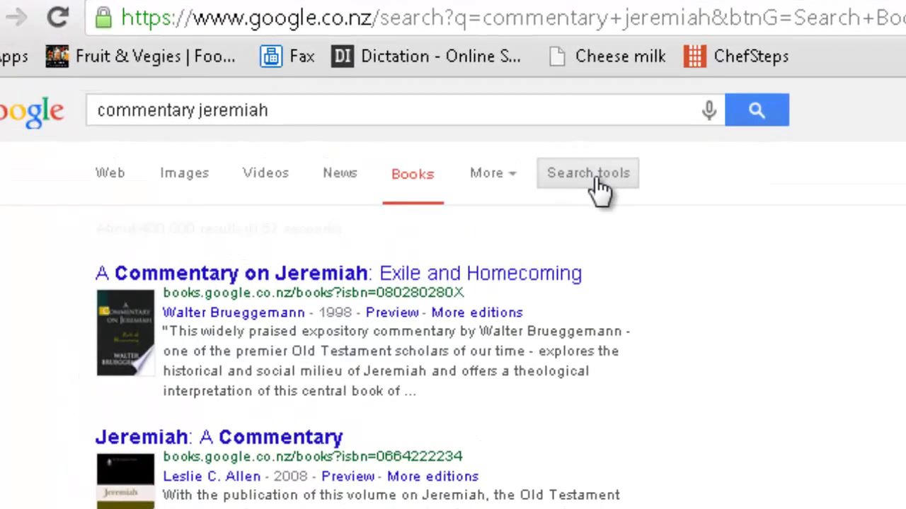
Filter the results under Search tools to 'Preview available' books only.
left_click(587, 173)
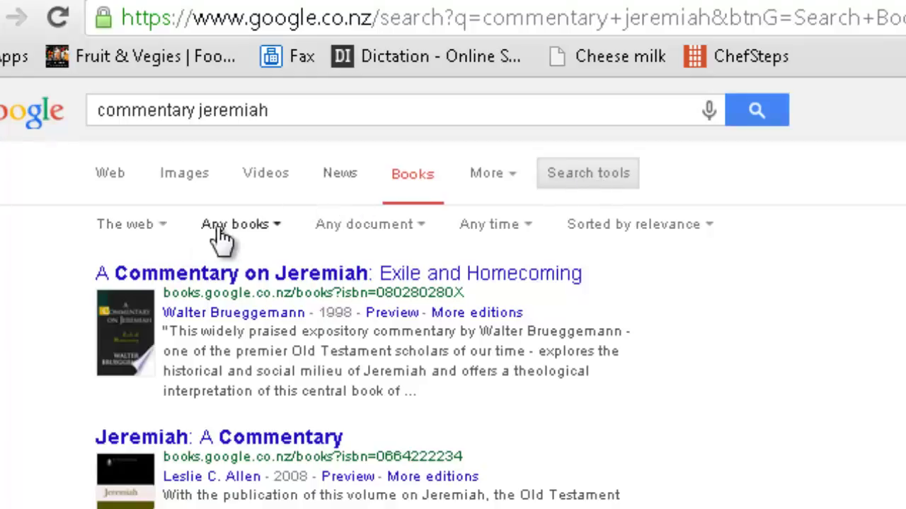
left_click(234, 223)
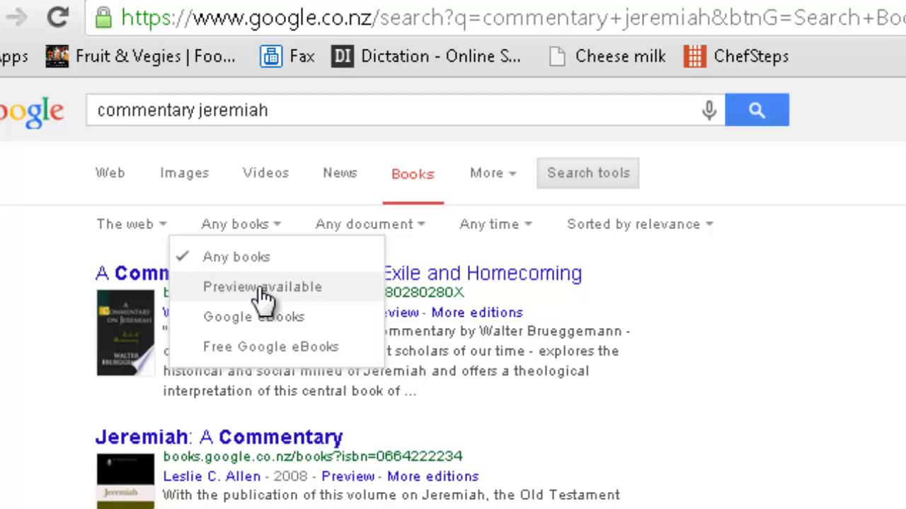
left_click(261, 286)
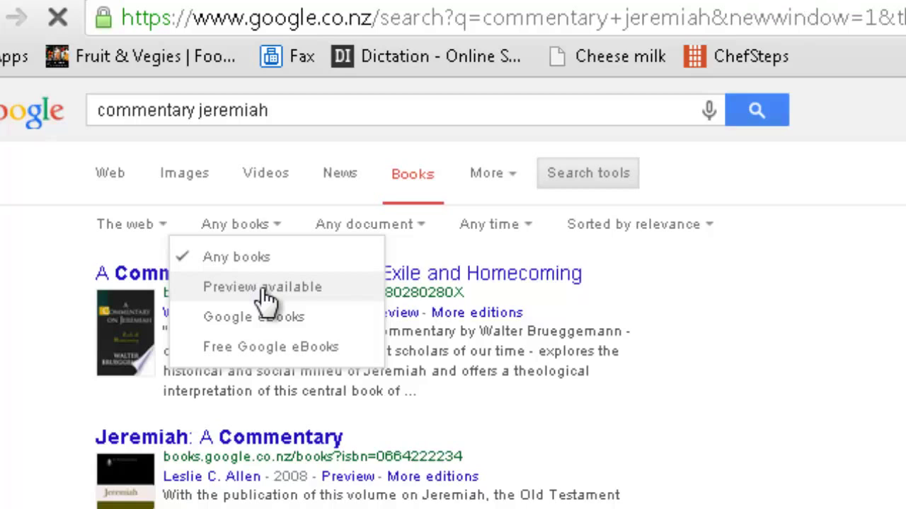
left_click(262, 286)
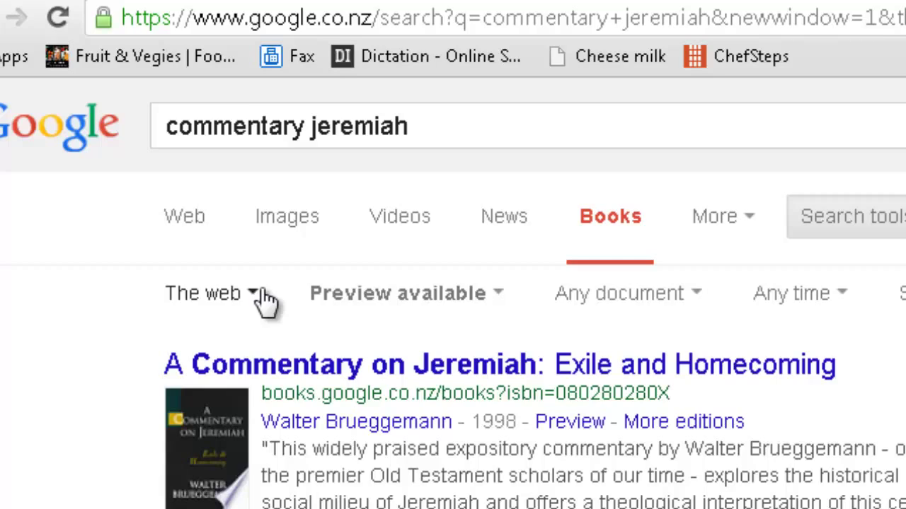
Scroll the results and open Leslie C. Allen's 'Jeremiah: A Commentary'.
scroll("down", 3)
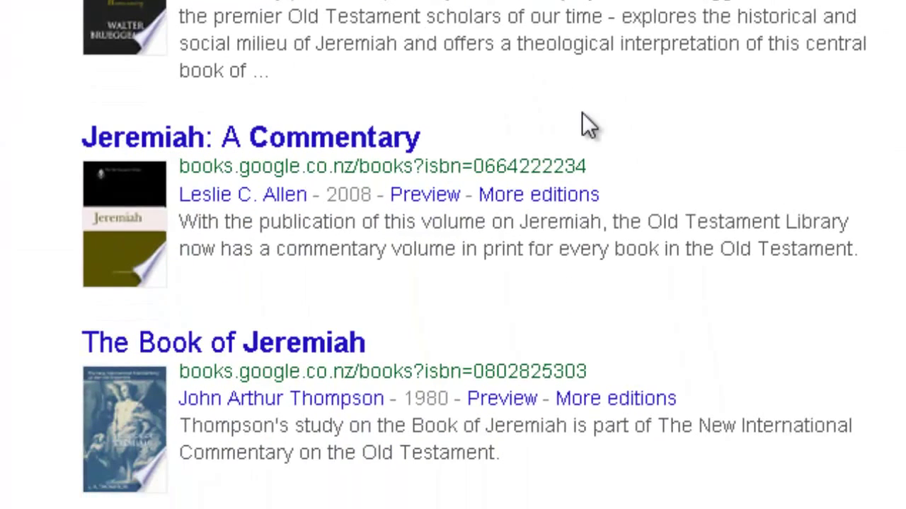
mouse_move(617, 135)
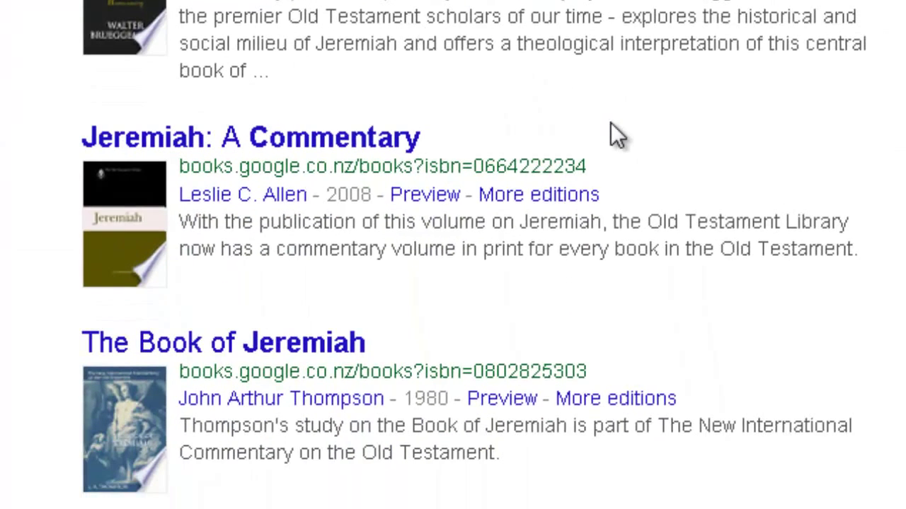
mouse_move(312, 152)
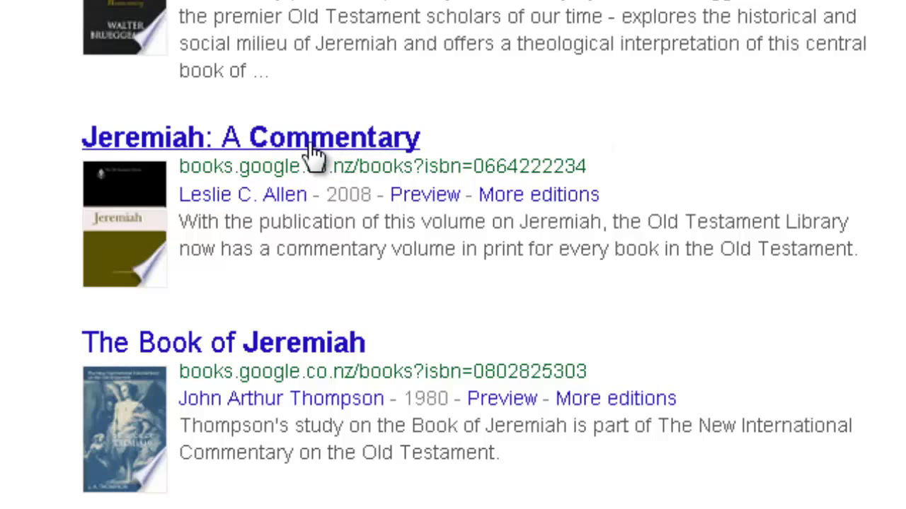
mouse_move(294, 152)
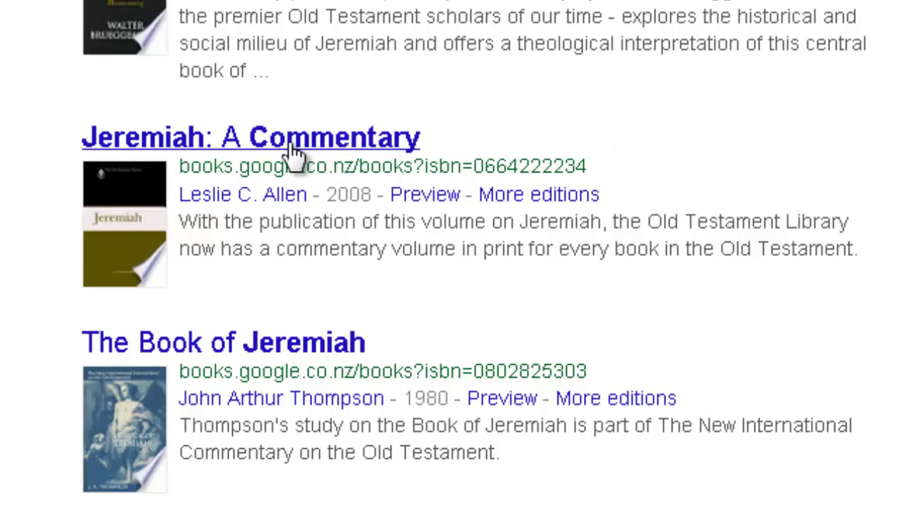
scroll("down", 3)
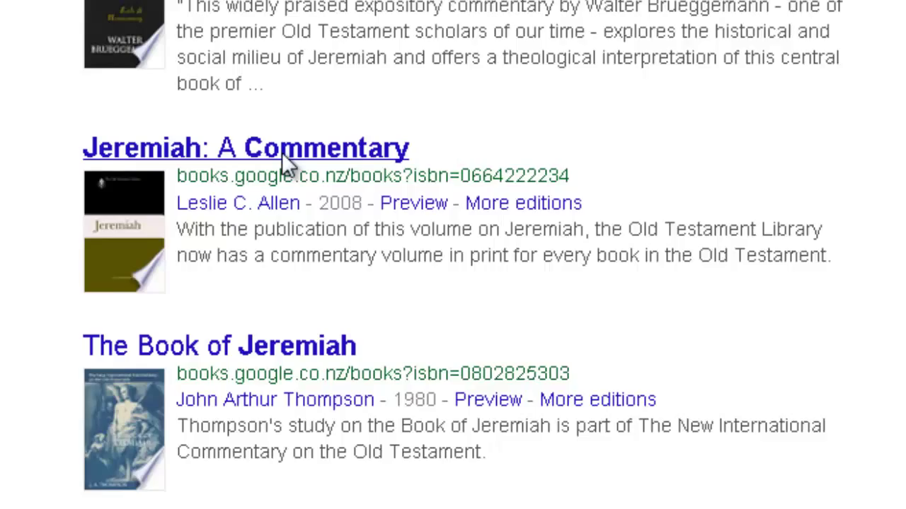
left_click(245, 147)
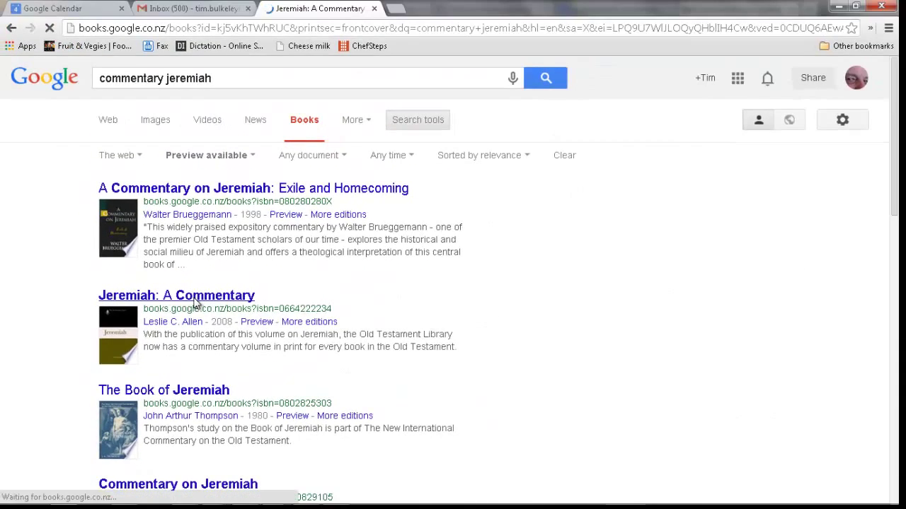
left_click(176, 295)
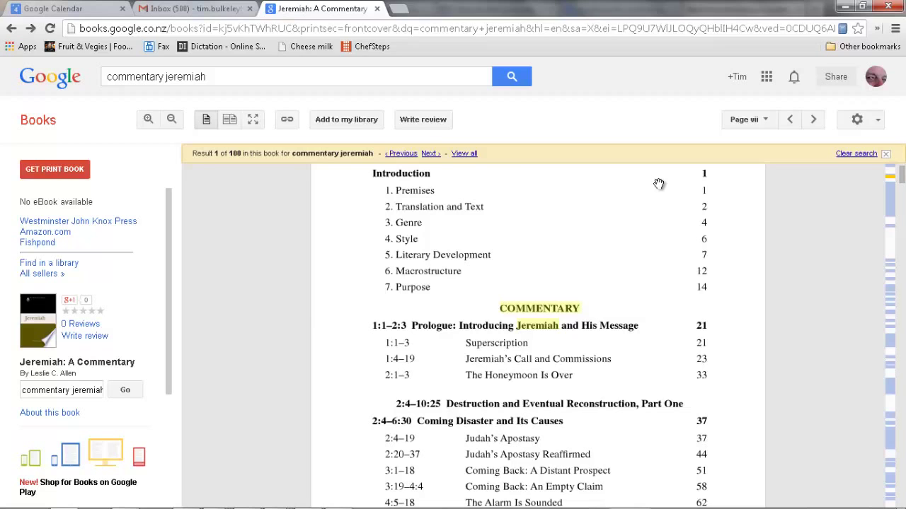
Scroll the contents to the 10:1–16 Exilic Faith in Yahweh entry at page 122.
scroll("down", 3)
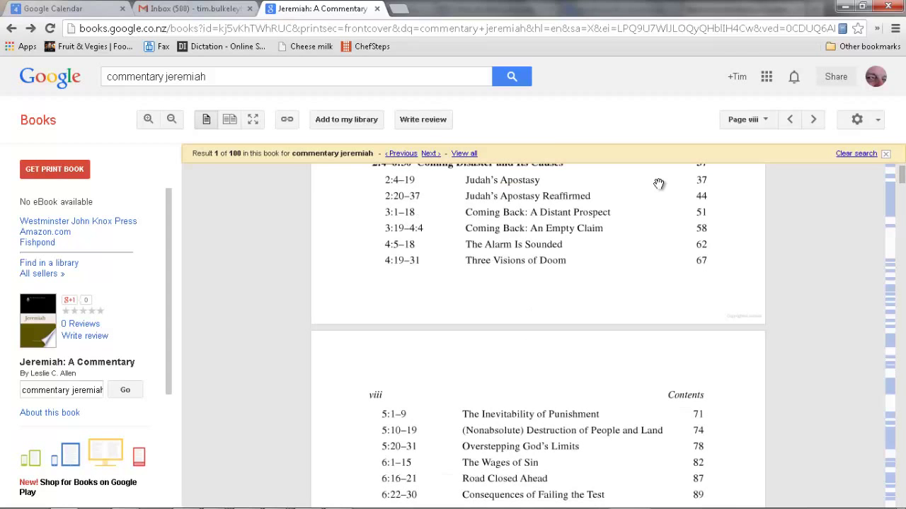
scroll("down", 3)
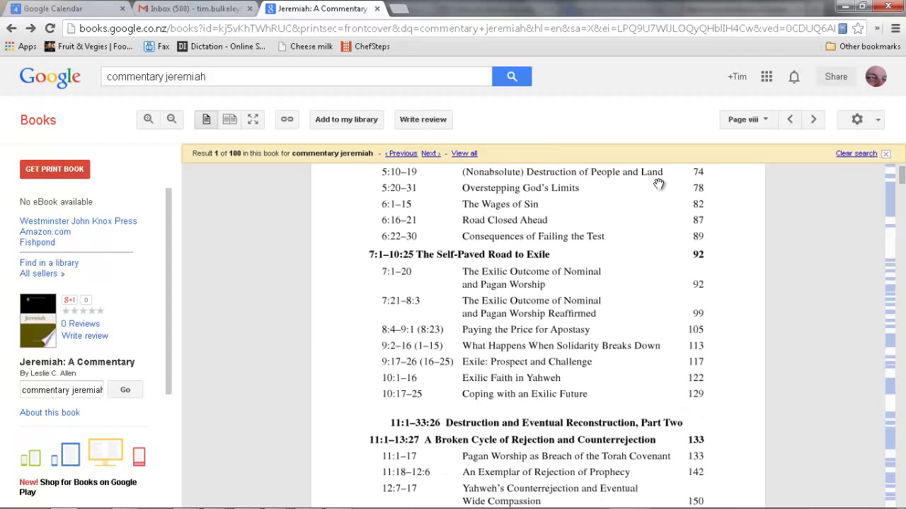
mouse_move(470, 390)
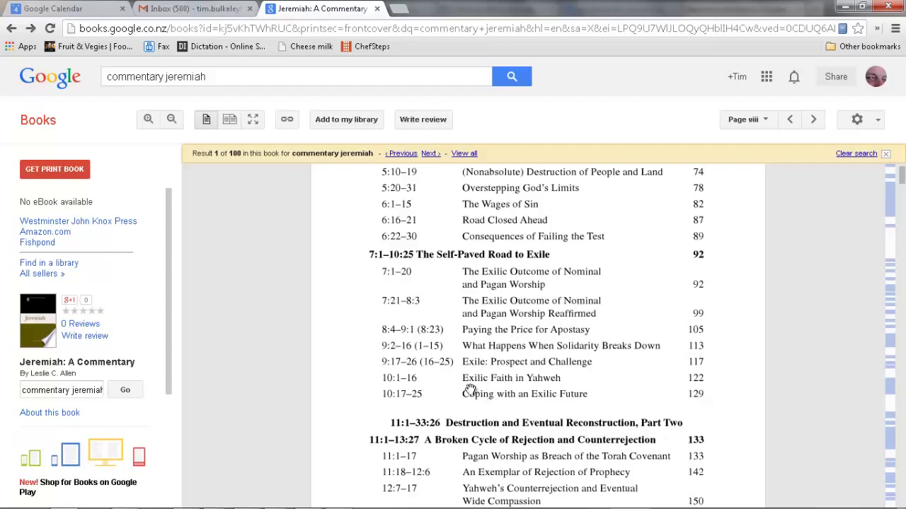
mouse_move(21, 385)
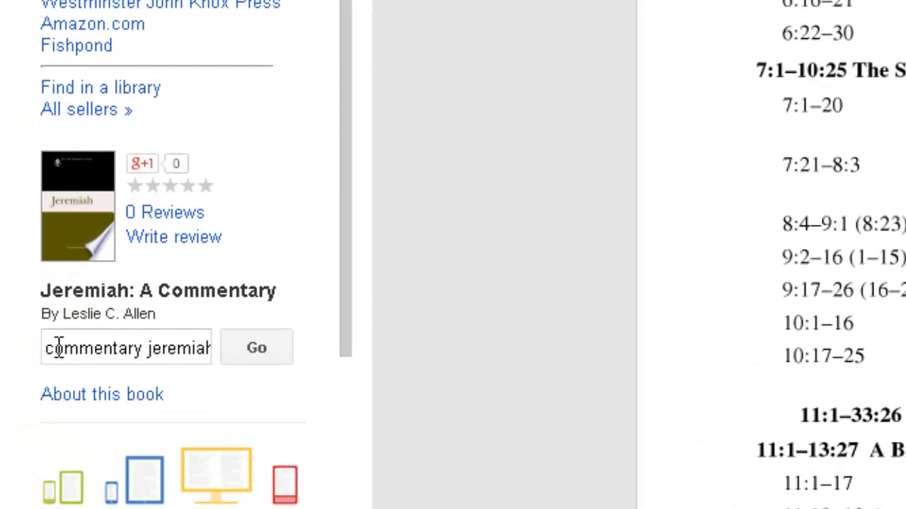
Replace the in-book search terms with 'exilic faith in yahweh' and run the search.
triple_click(126, 348)
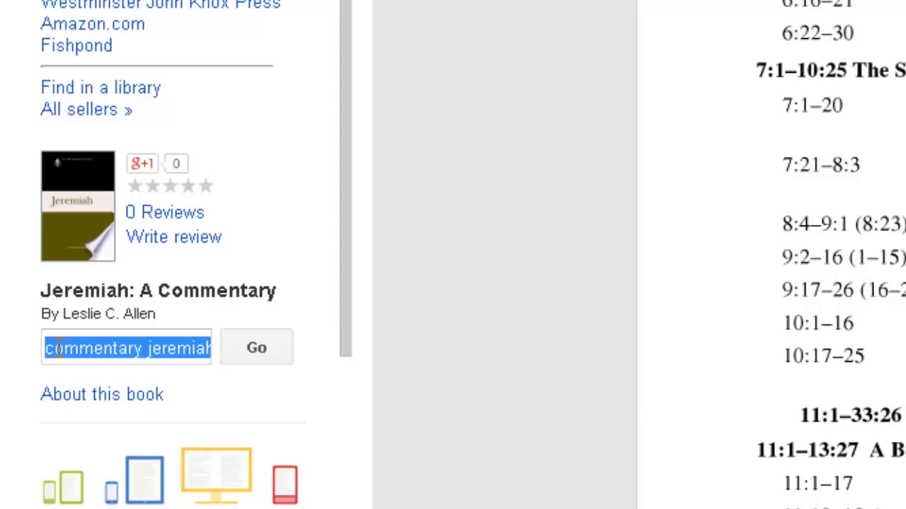
type("exilic faith in yahweh")
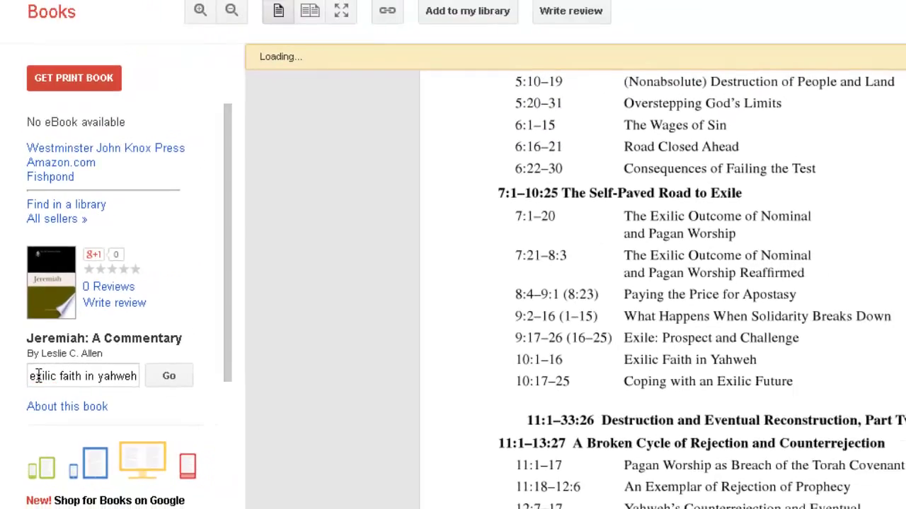
left_click(168, 376)
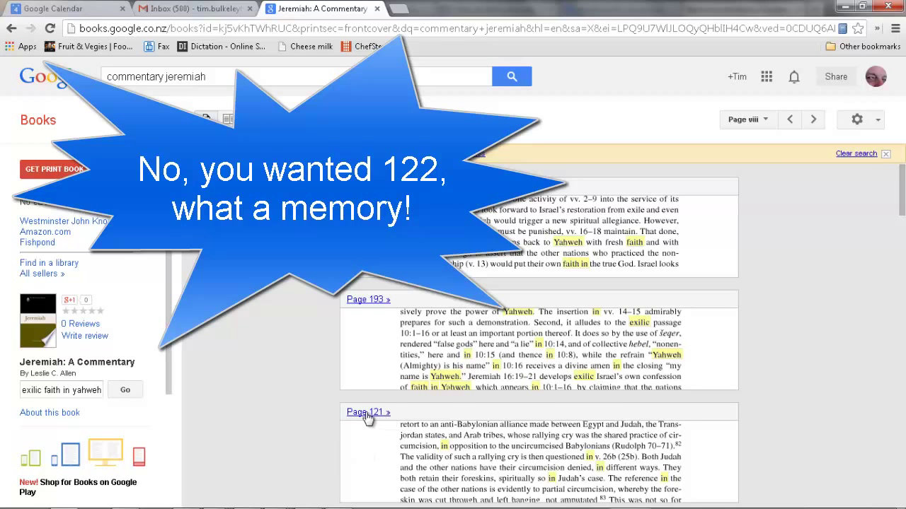
Open the page 121 result and page forward through the book to page 127.
left_click(365, 411)
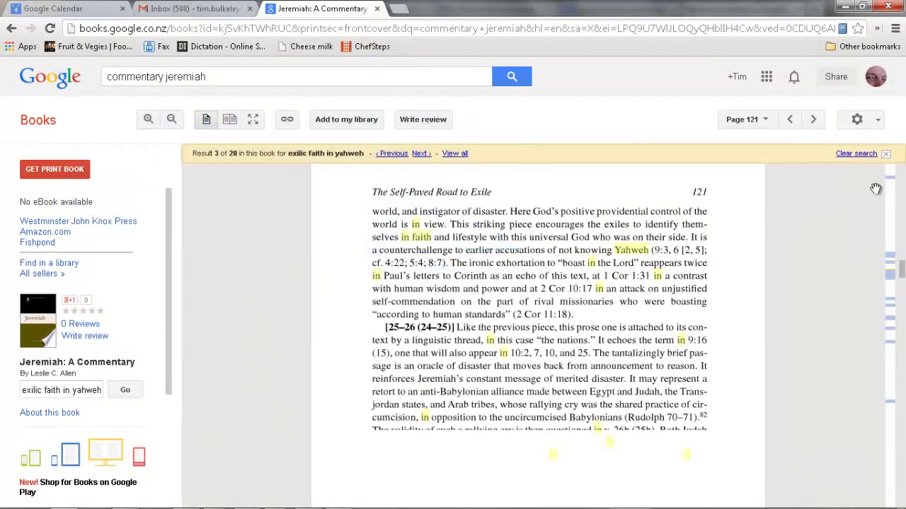
left_click(813, 119)
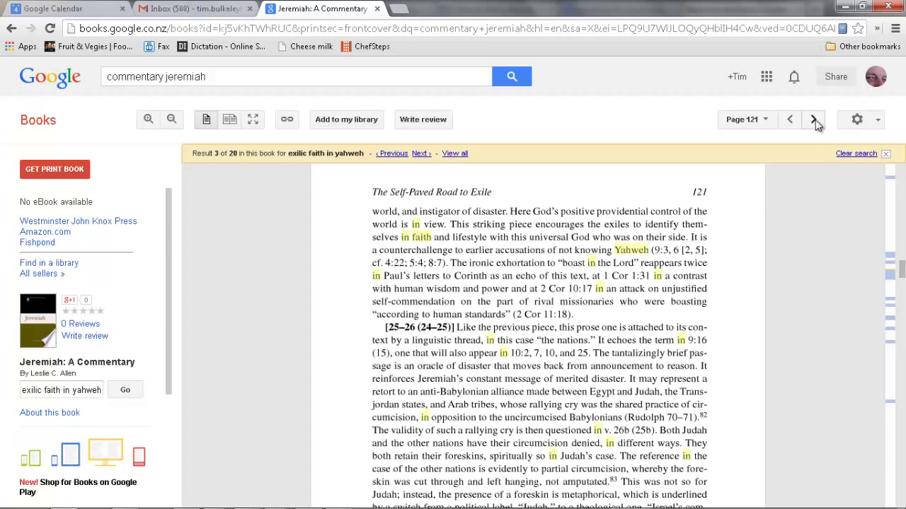
left_click(813, 119)
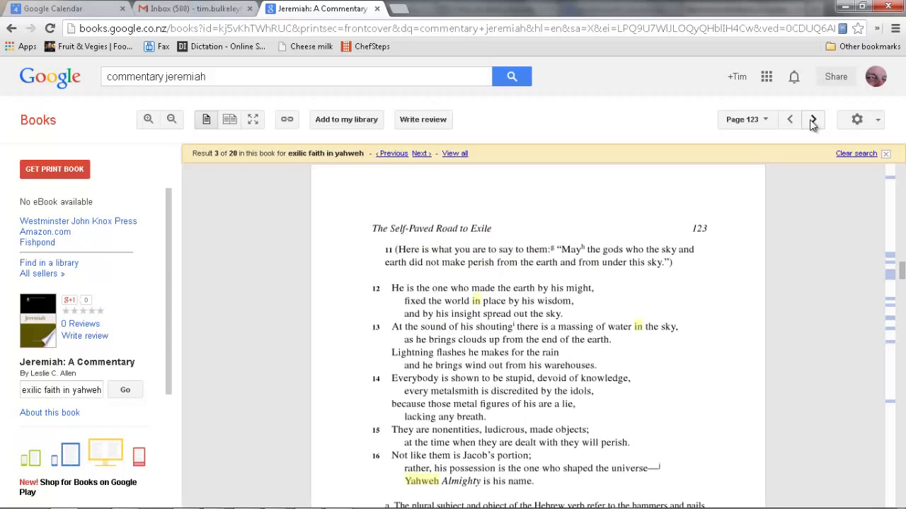
left_click(813, 119)
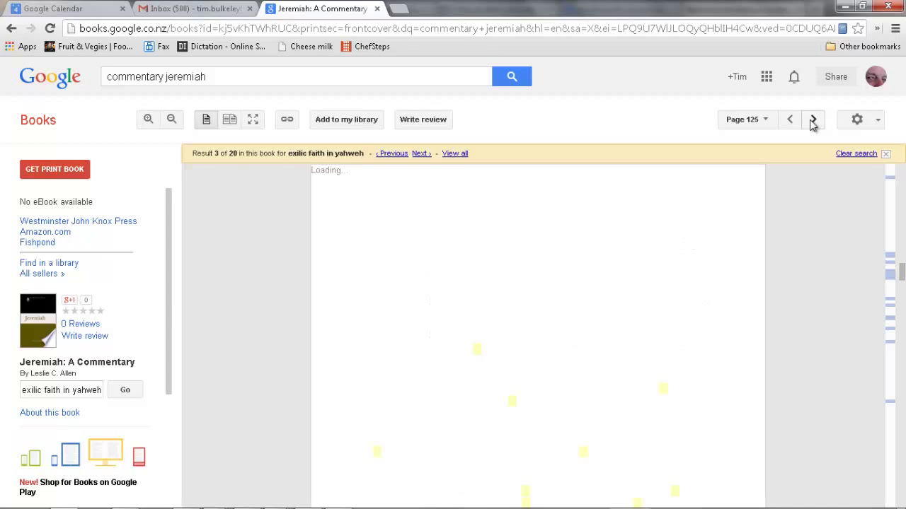
left_click(813, 119)
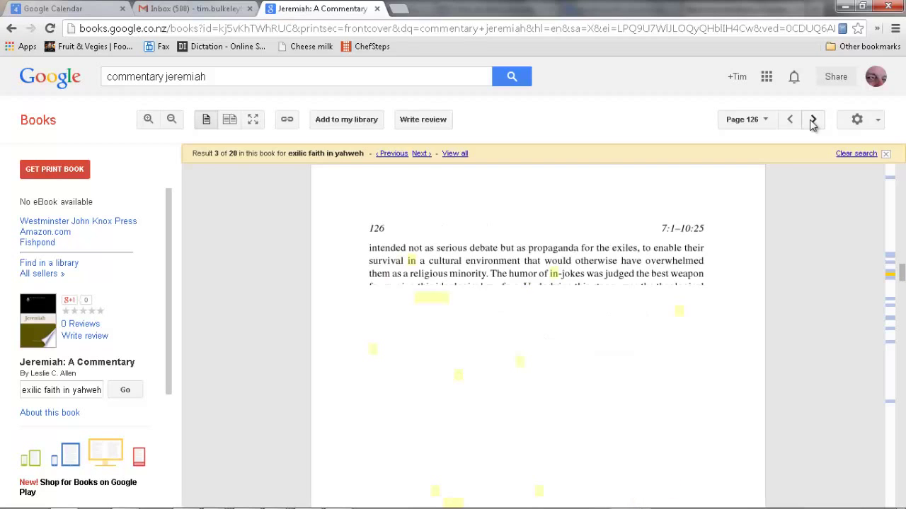
left_click(813, 119)
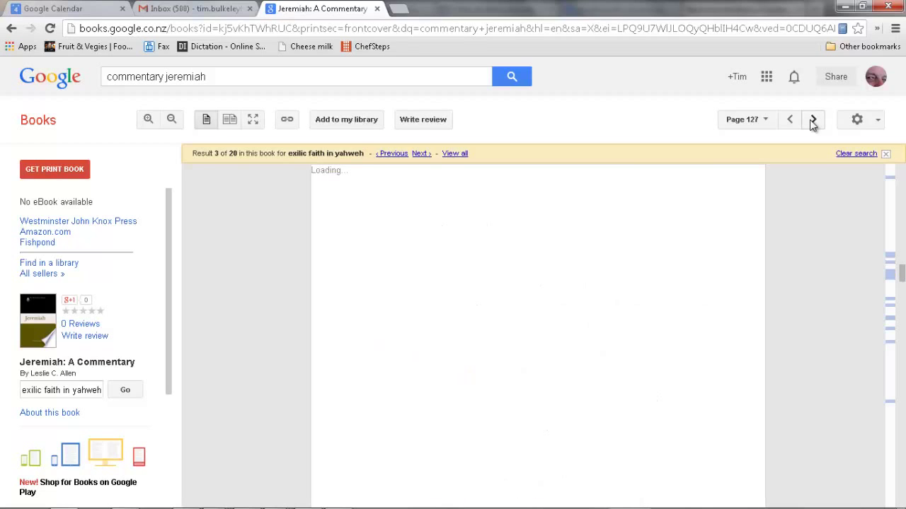
left_click(813, 119)
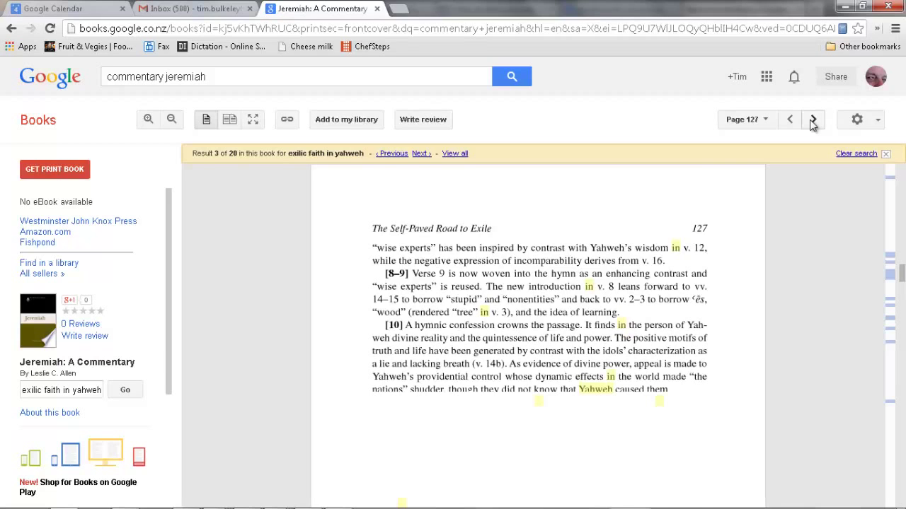
scroll("down", 3)
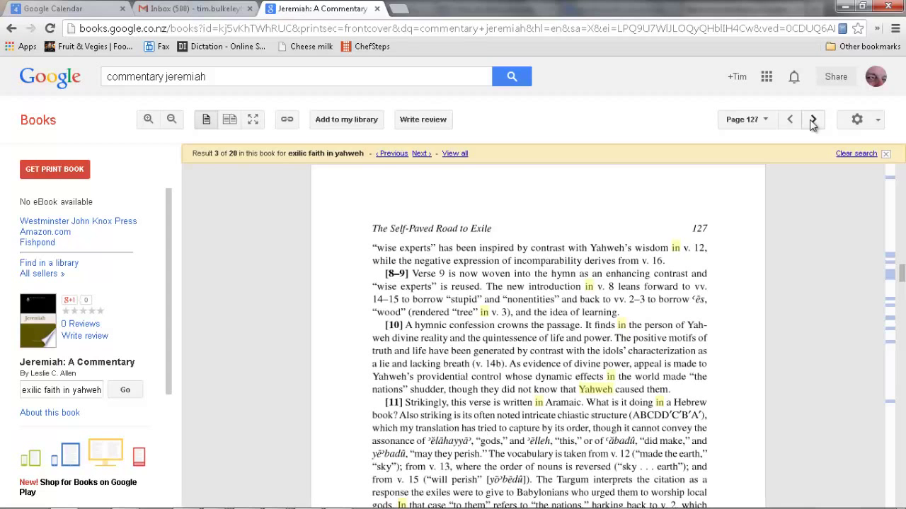